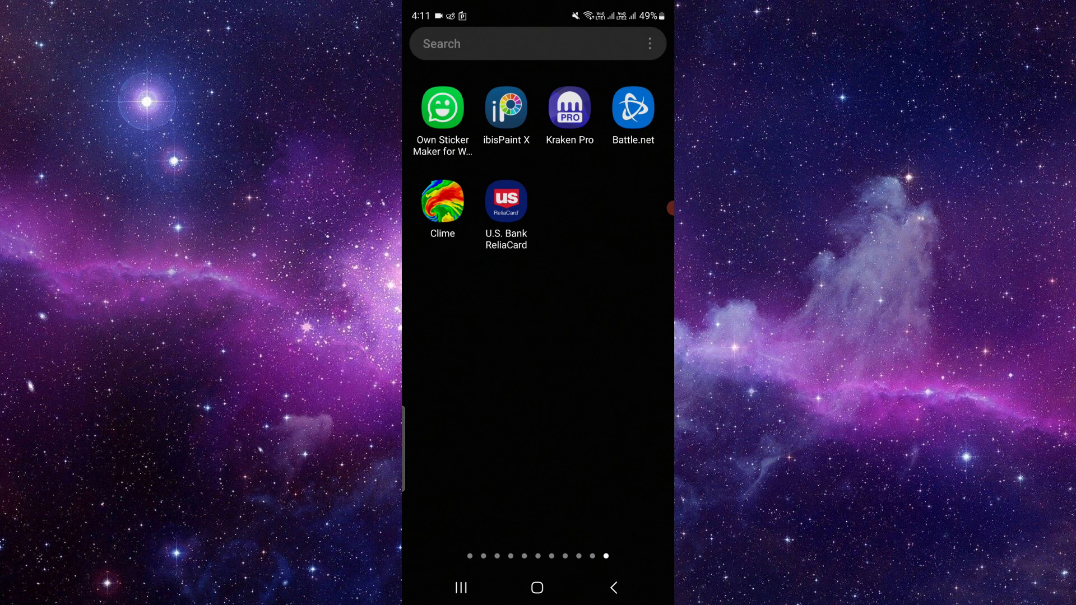
# Step: In Clime, dismiss the location notice, notification request and Pro subscription offer
pyautogui.click(441, 203)
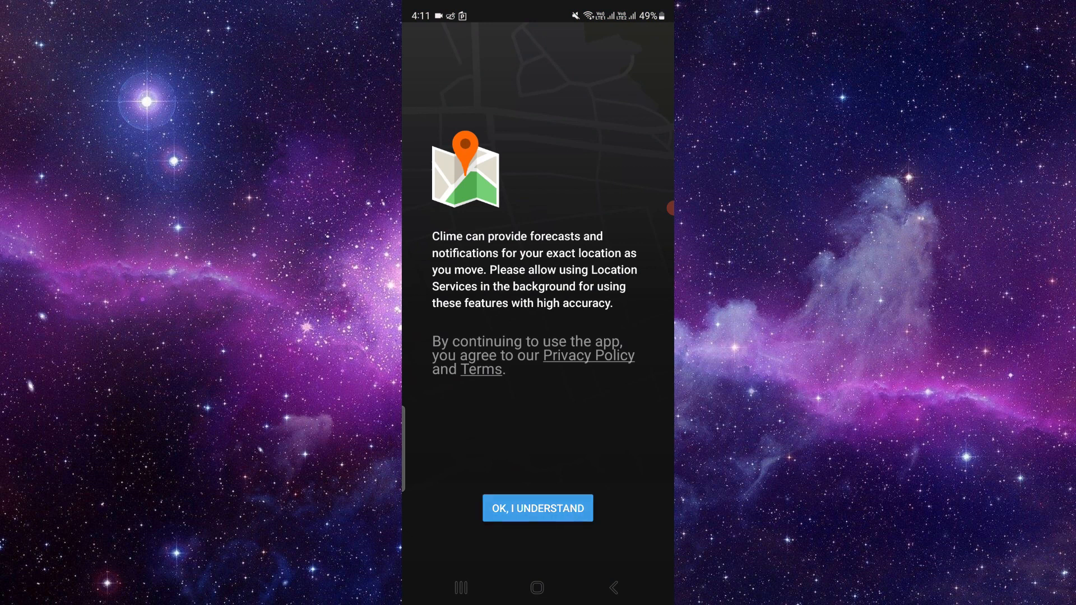
pyautogui.click(537, 508)
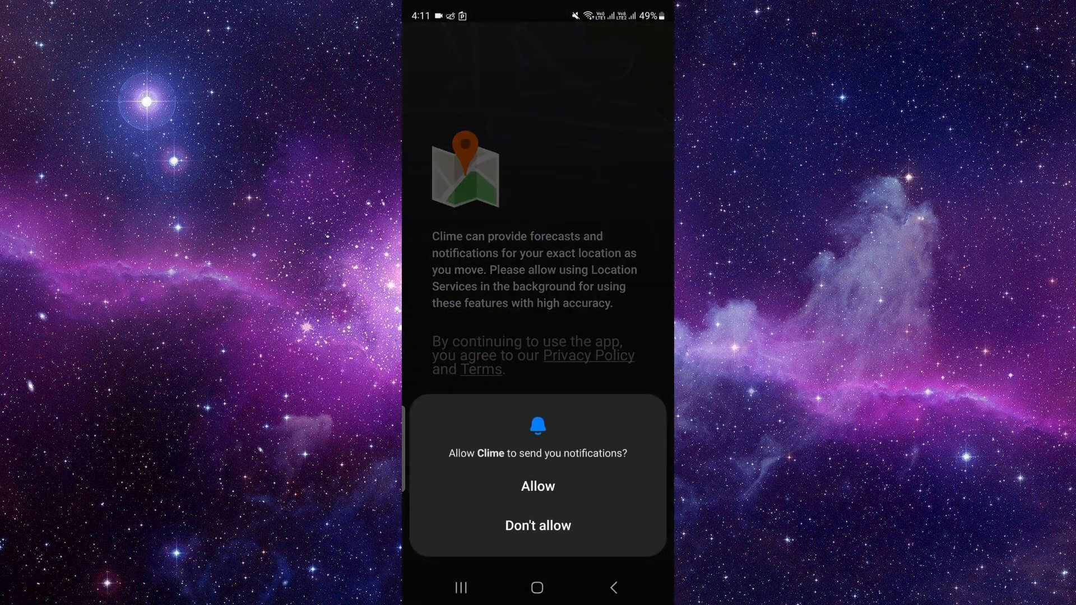
pyautogui.click(537, 485)
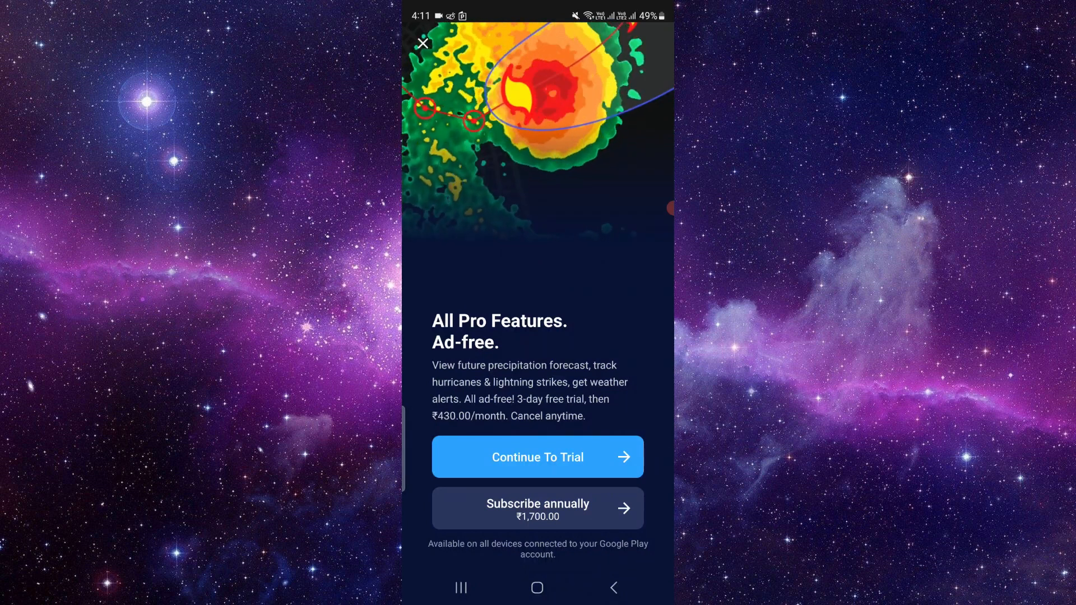
pyautogui.click(423, 43)
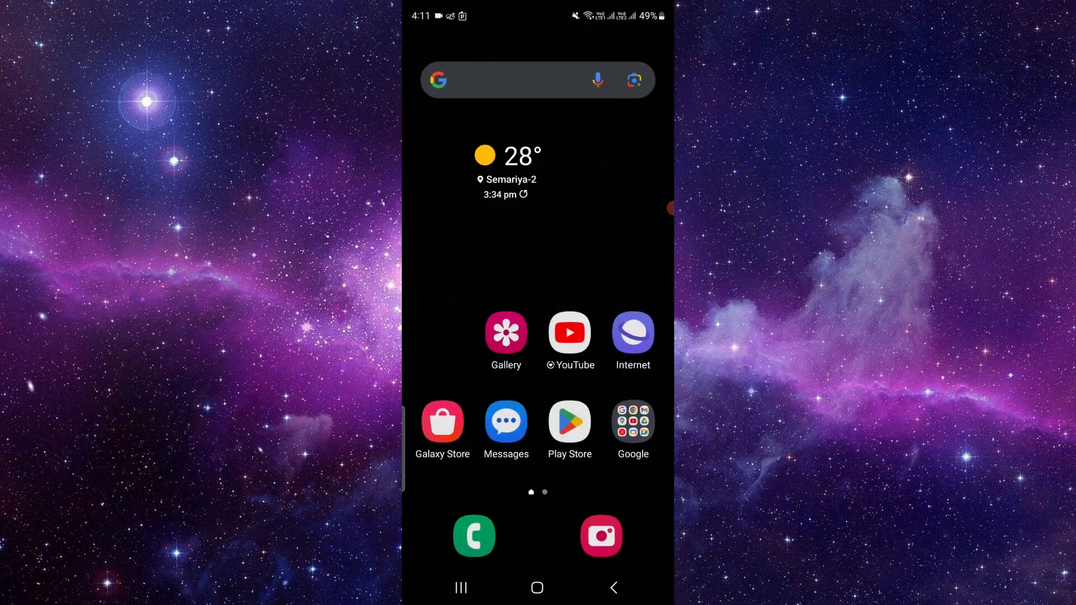
# Step: Launch Google Play Store from the home screen
pyautogui.click(569, 420)
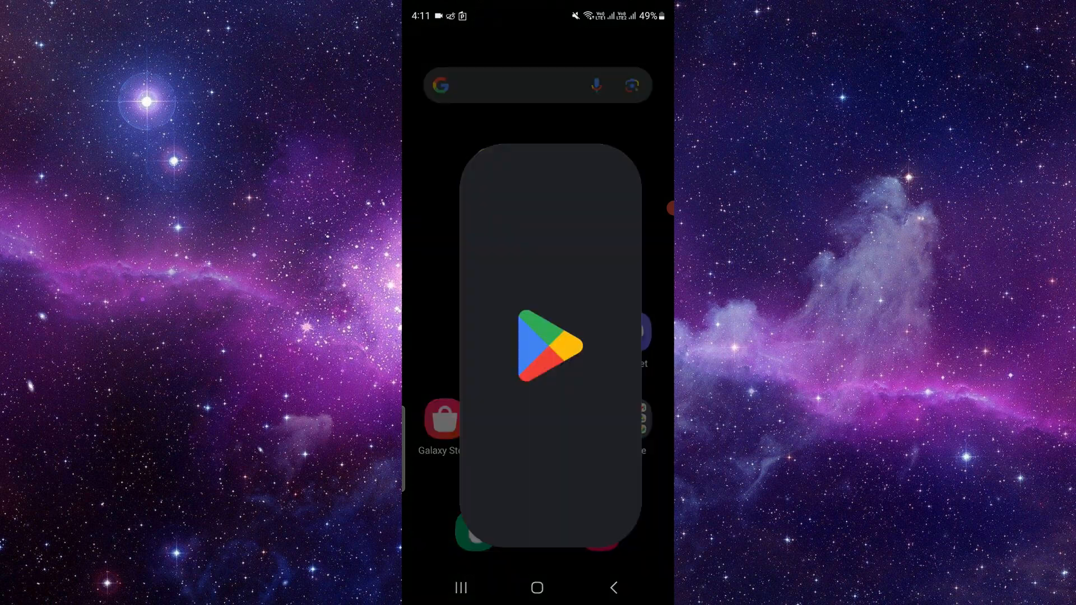
# Step: Reach the Play Store home and show the account menu from the profile avatar
pyautogui.click(537, 346)
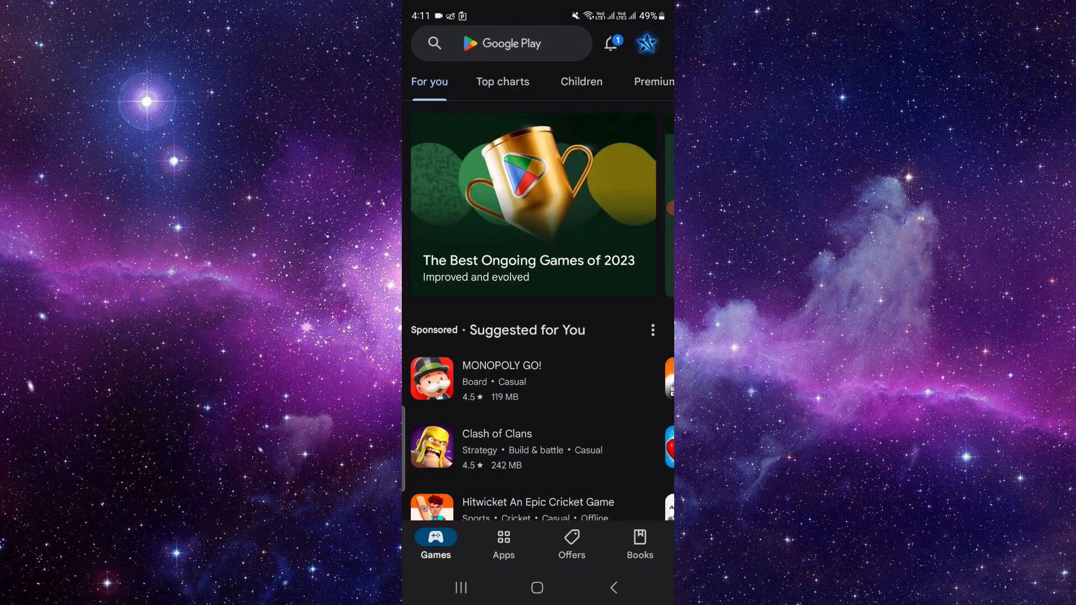
pyautogui.click(502, 43)
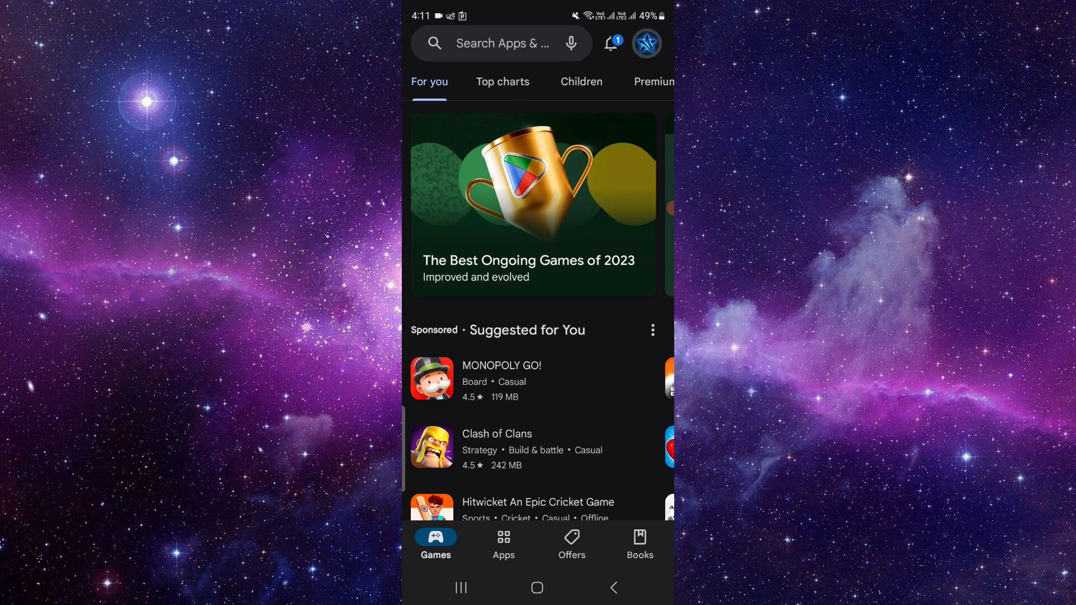
pyautogui.click(645, 44)
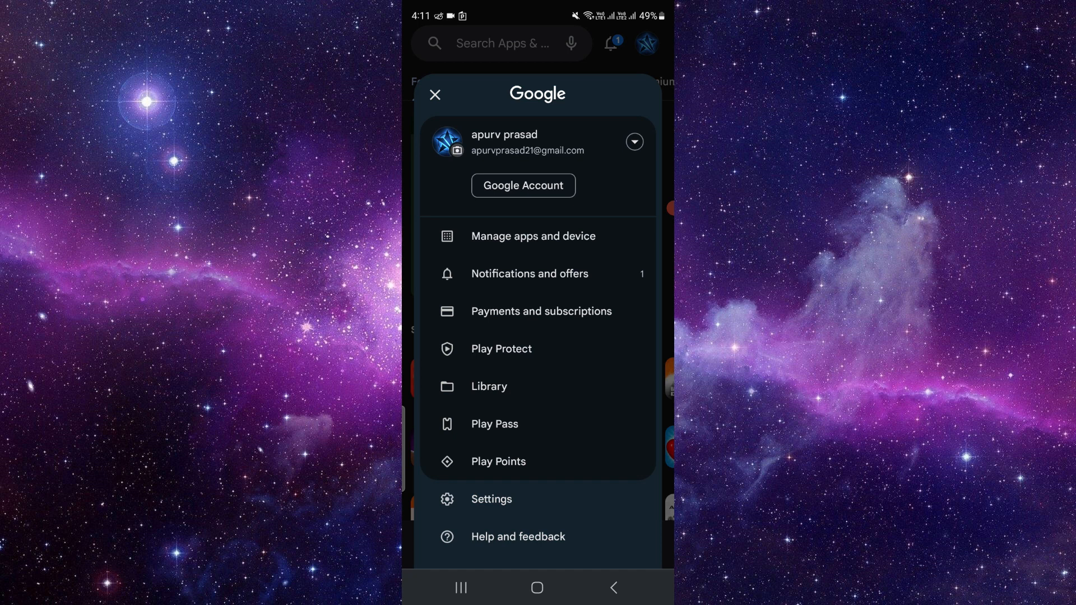
# Step: View the Payments and subscriptions options, then return to the phone's home screen
pyautogui.click(541, 310)
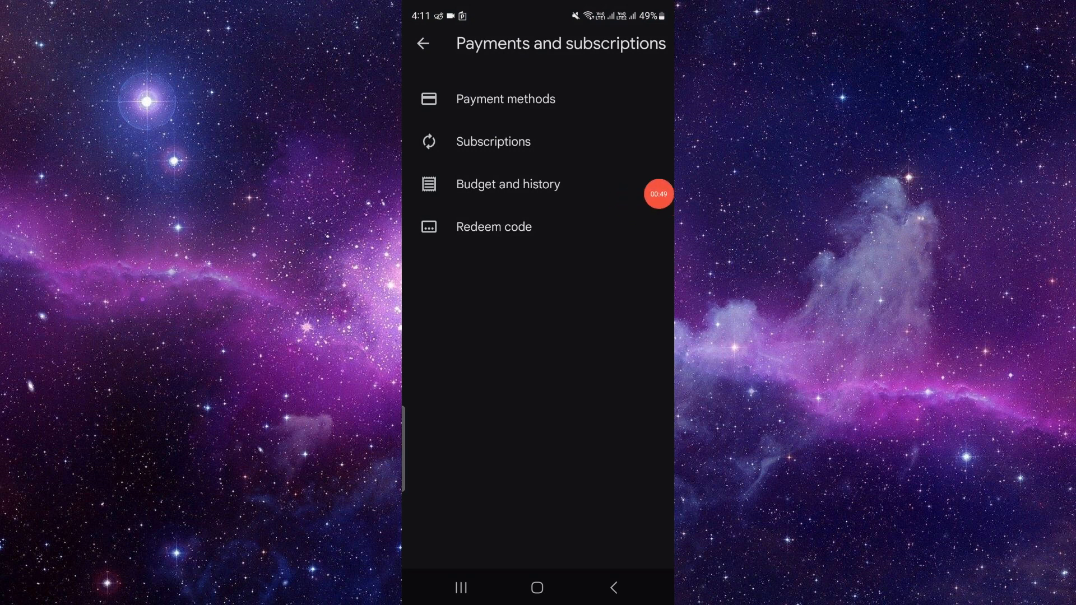
pyautogui.click(494, 142)
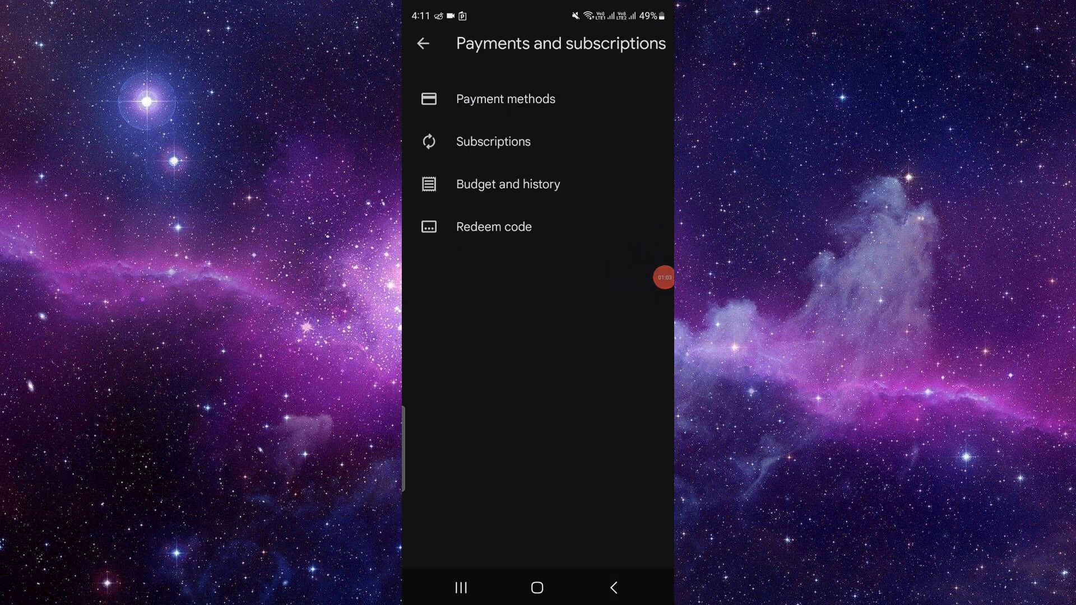
pyautogui.click(537, 588)
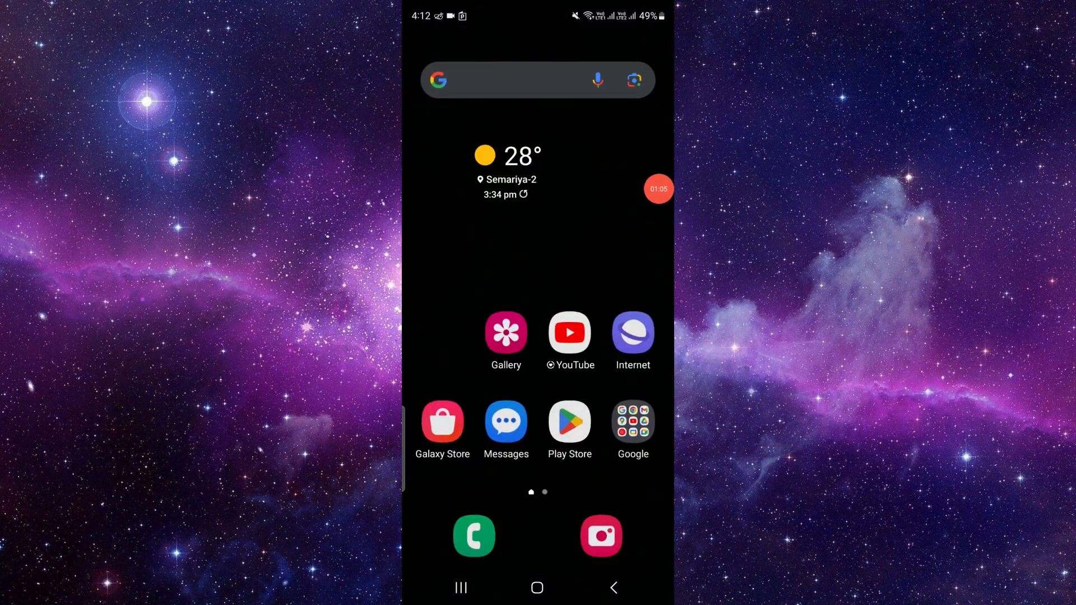